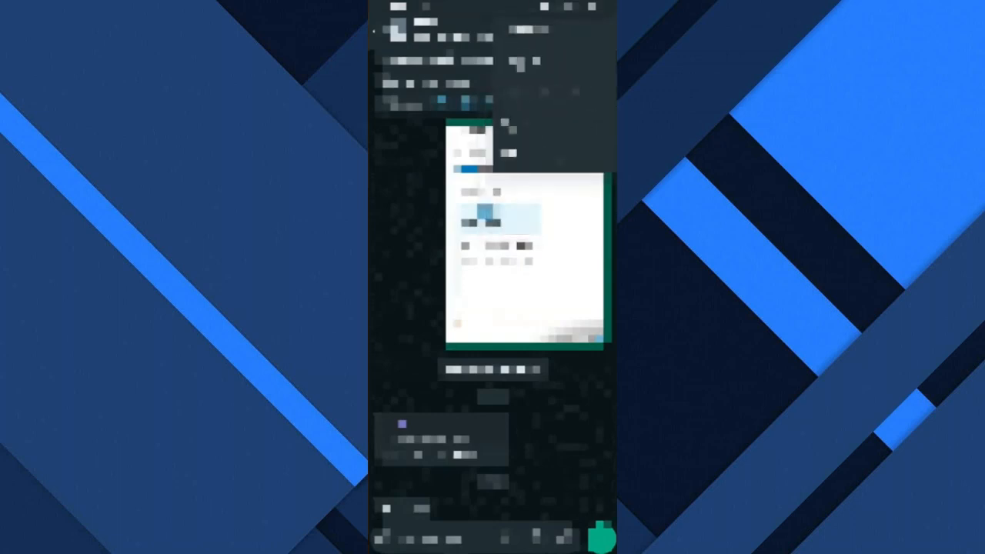
# Step: Block contact A13 from its chat menu and confirm the block
pyautogui.click(612, 29)
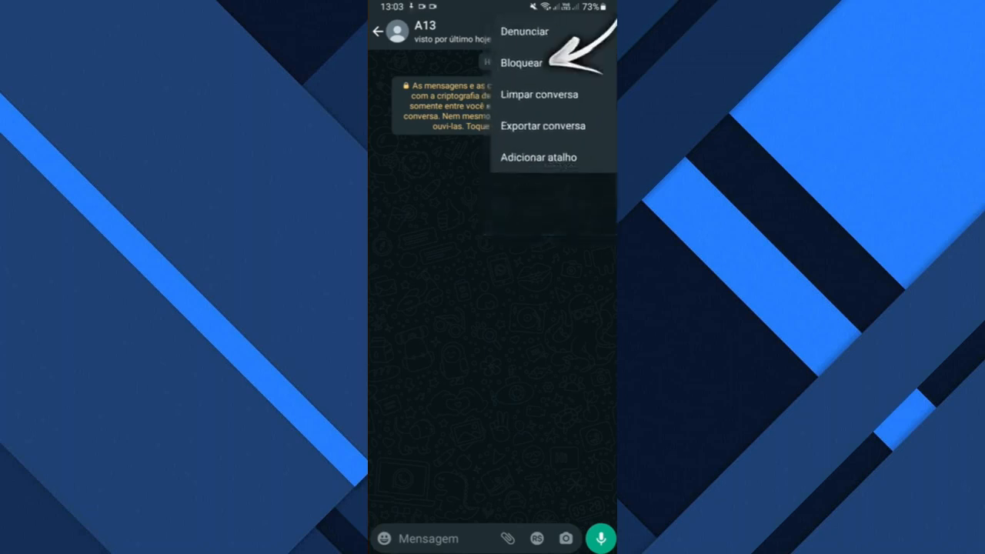
pyautogui.click(522, 63)
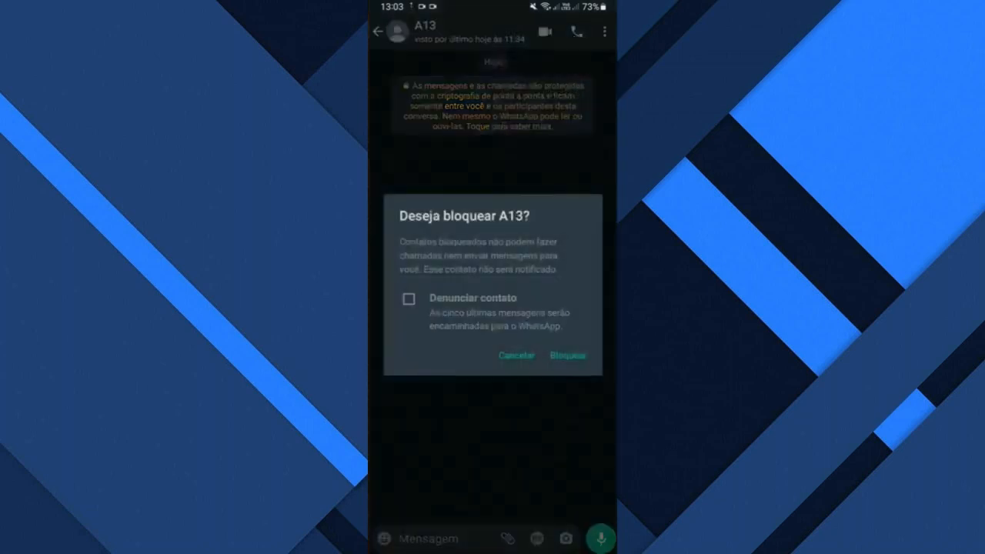
pyautogui.click(568, 356)
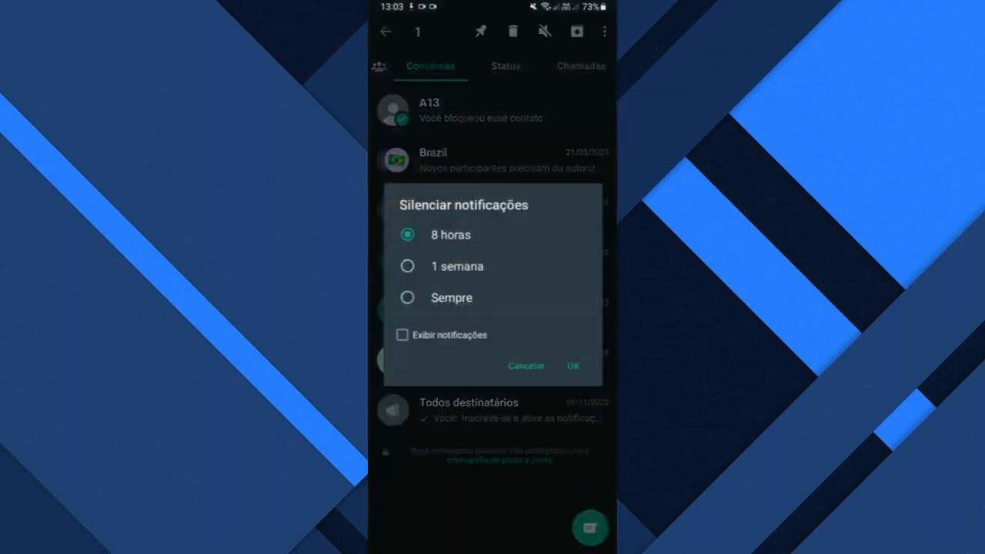
# Step: Cancel the Silenciar notificações prompt to return to the Conversas list
pyautogui.click(572, 365)
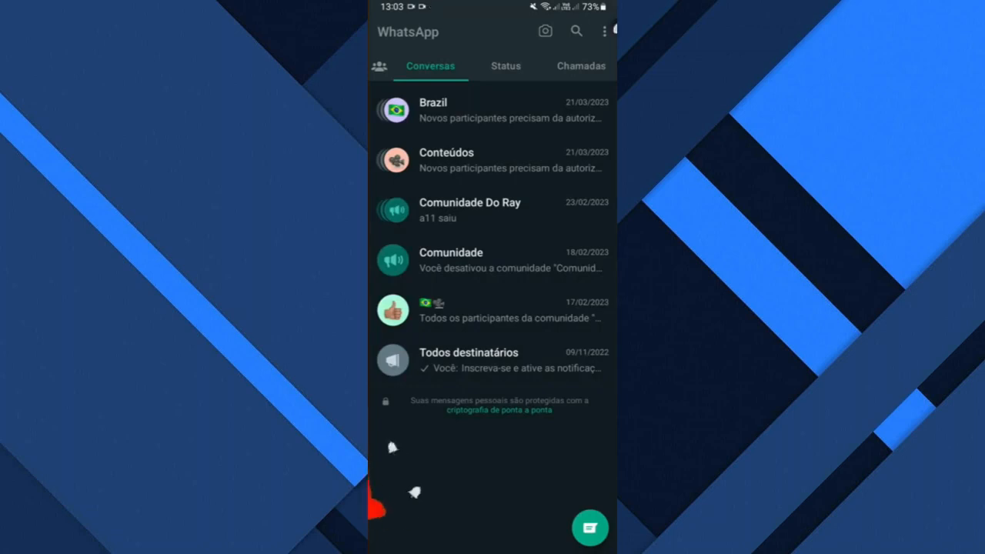
# Step: Go to Configurações > Privacidade and open the Bloqueados contacts list
pyautogui.click(607, 30)
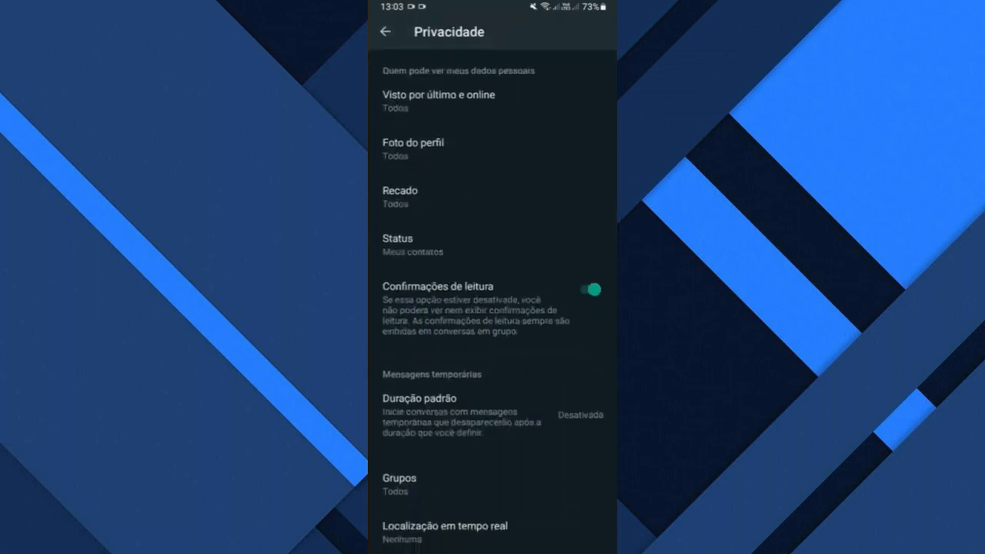
pyautogui.scroll(-3)
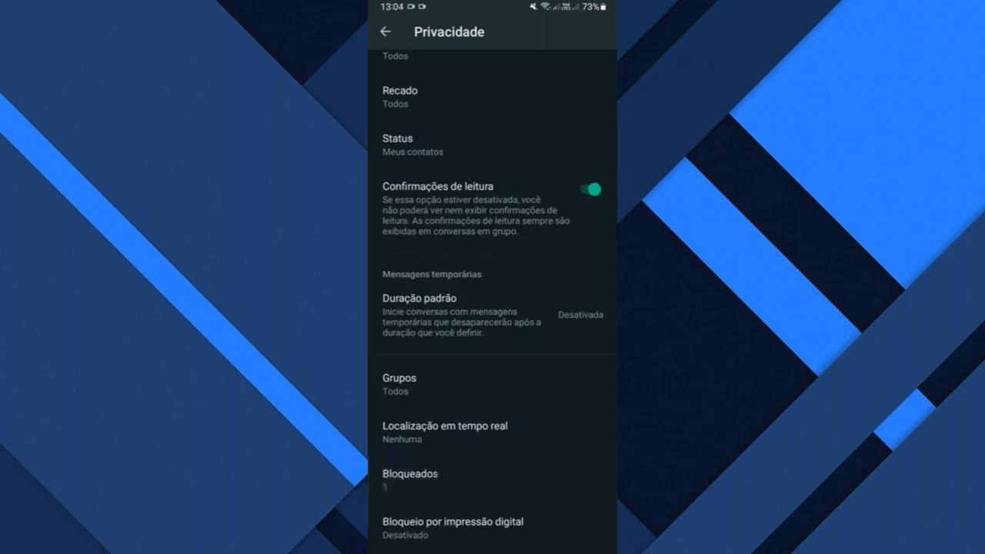
pyautogui.click(411, 473)
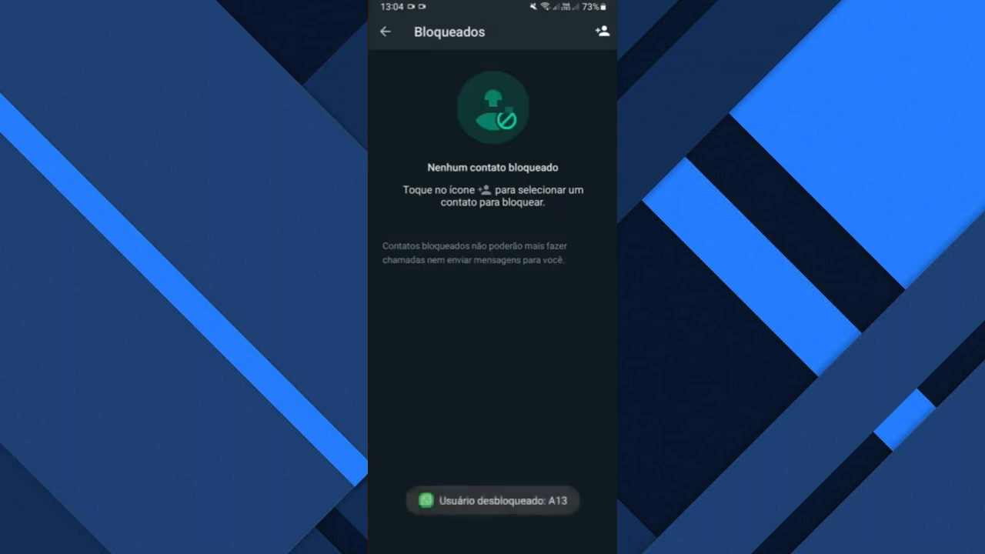